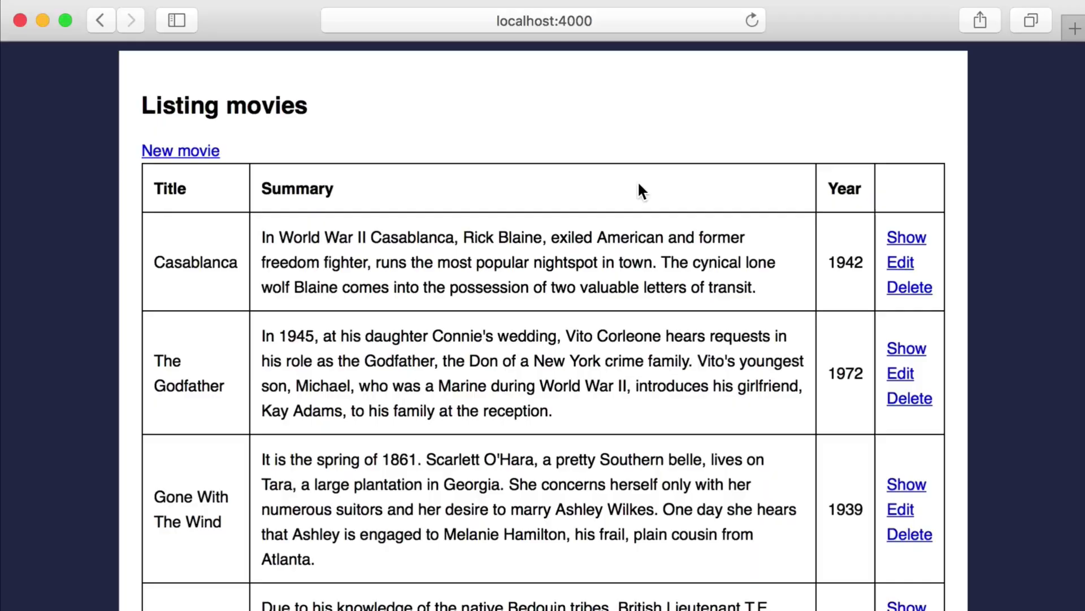
mouse_move(544, 168)
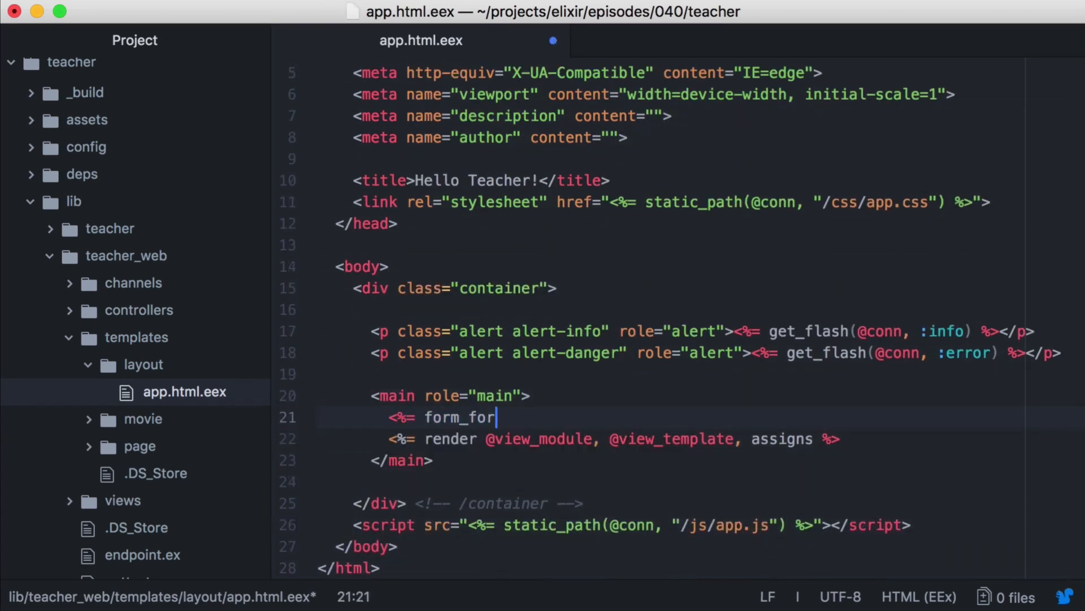
text(@conn,)
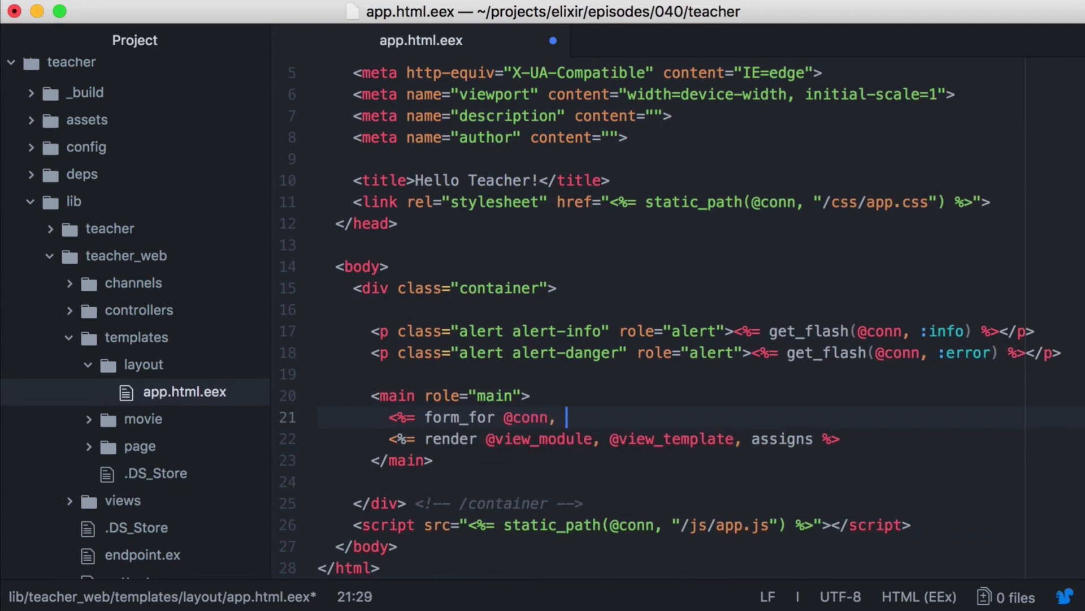
text(movie_path()
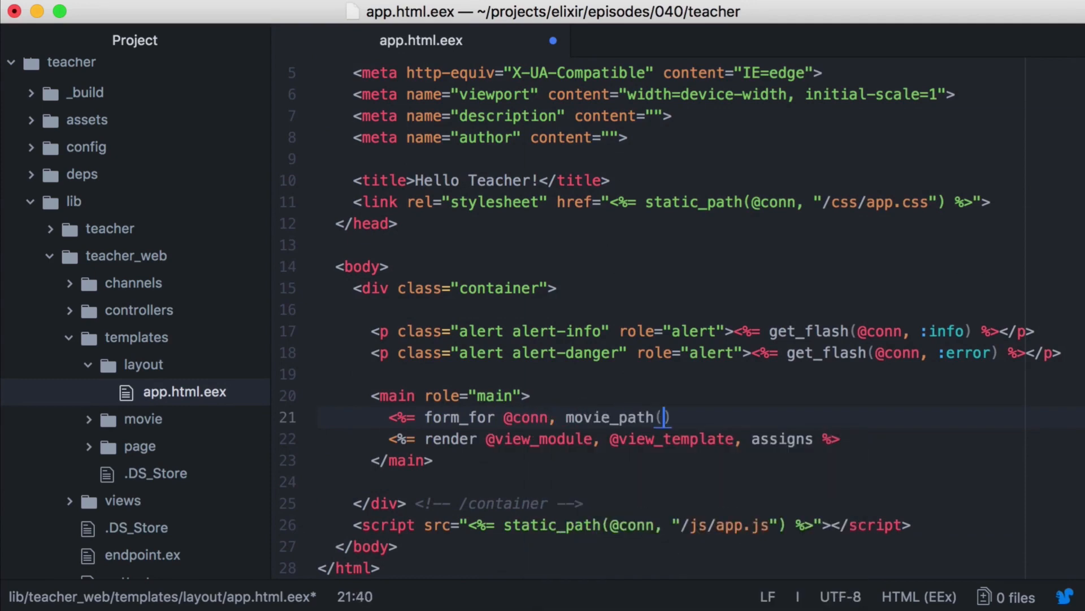
text(@conn,)
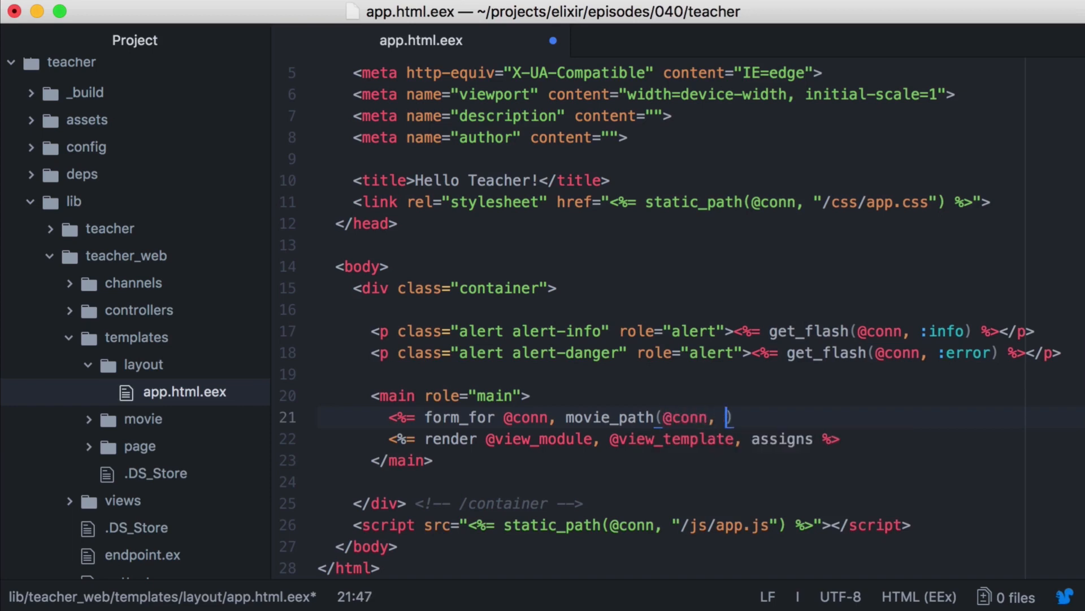
text(:index))
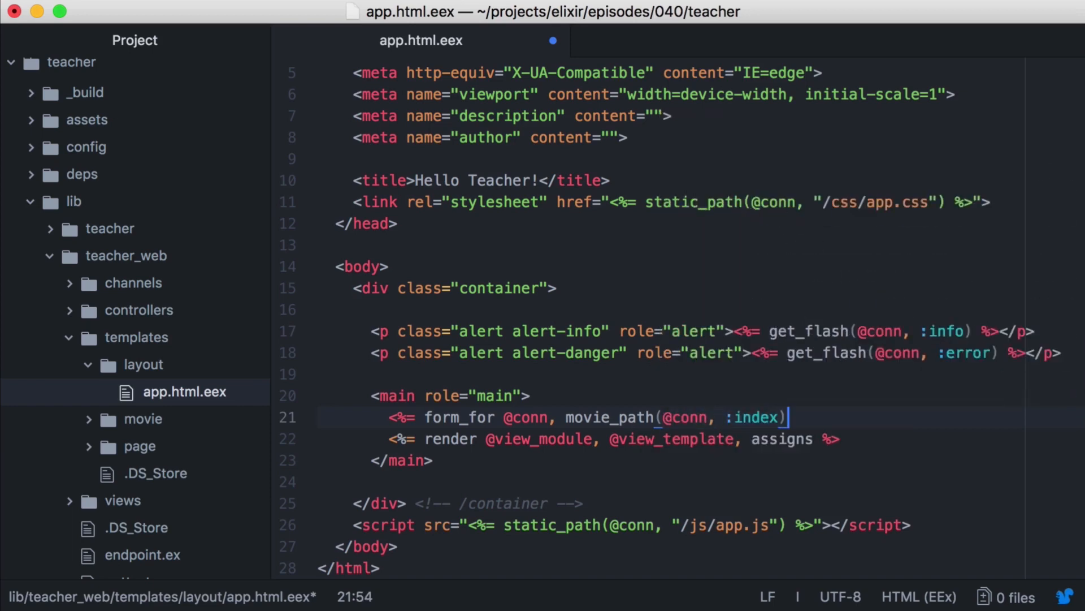
text(, [class)
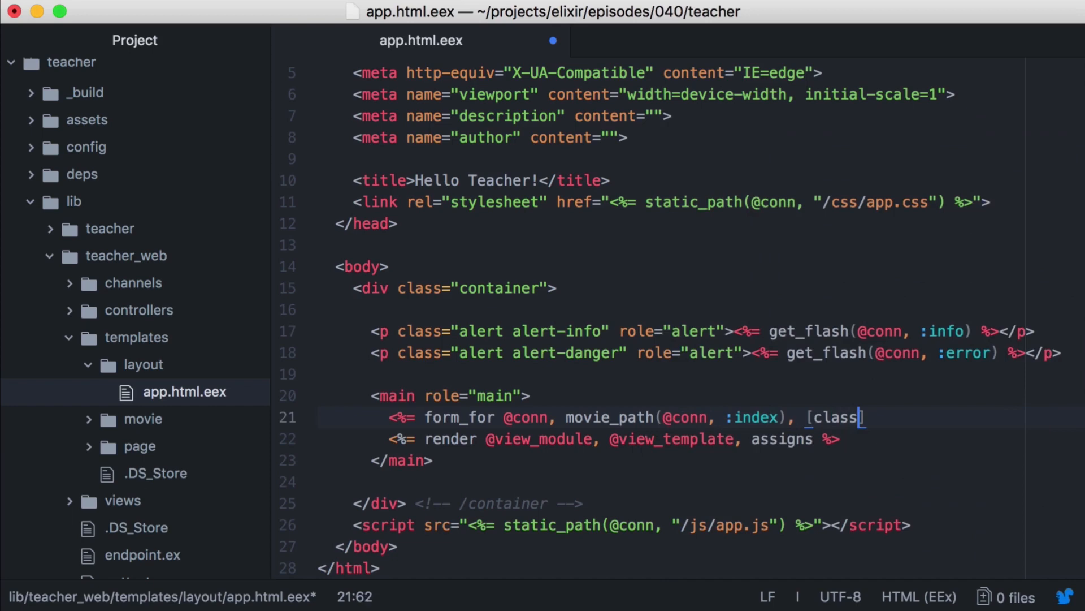
text(: "pull-right"], fn f -> %>)
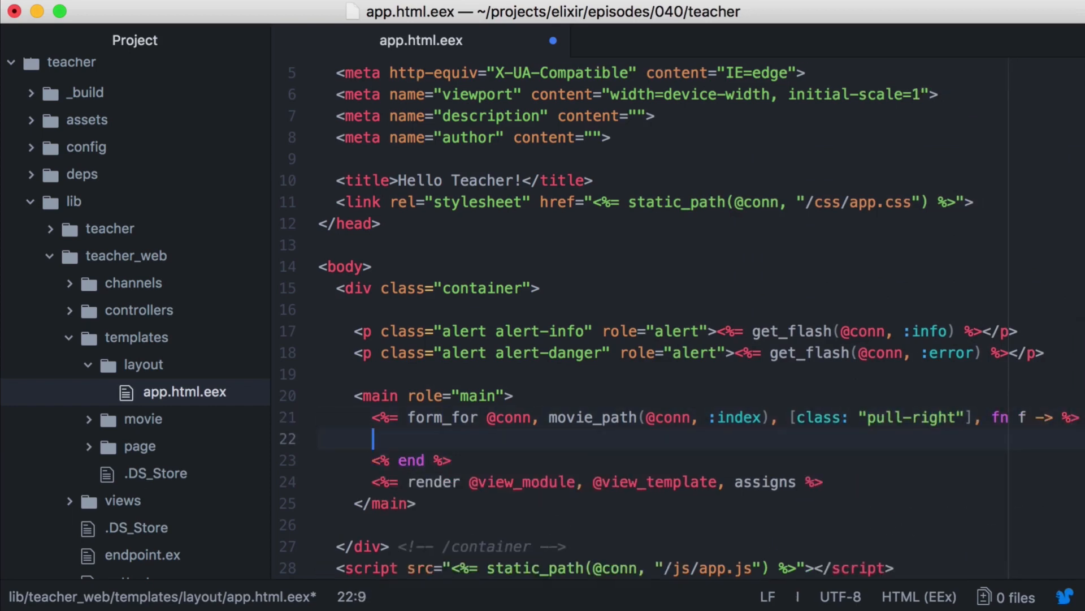
text(<%= search_input)
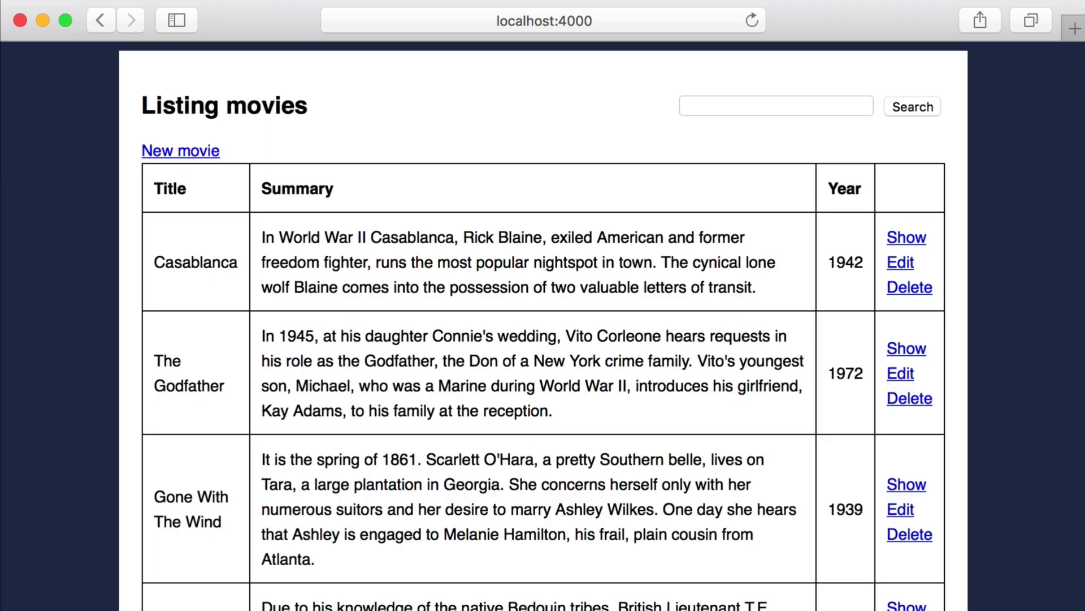
Step: Submit 'godfather' through the new search form, reaching a NoRouteError for POST /
click(775, 106)
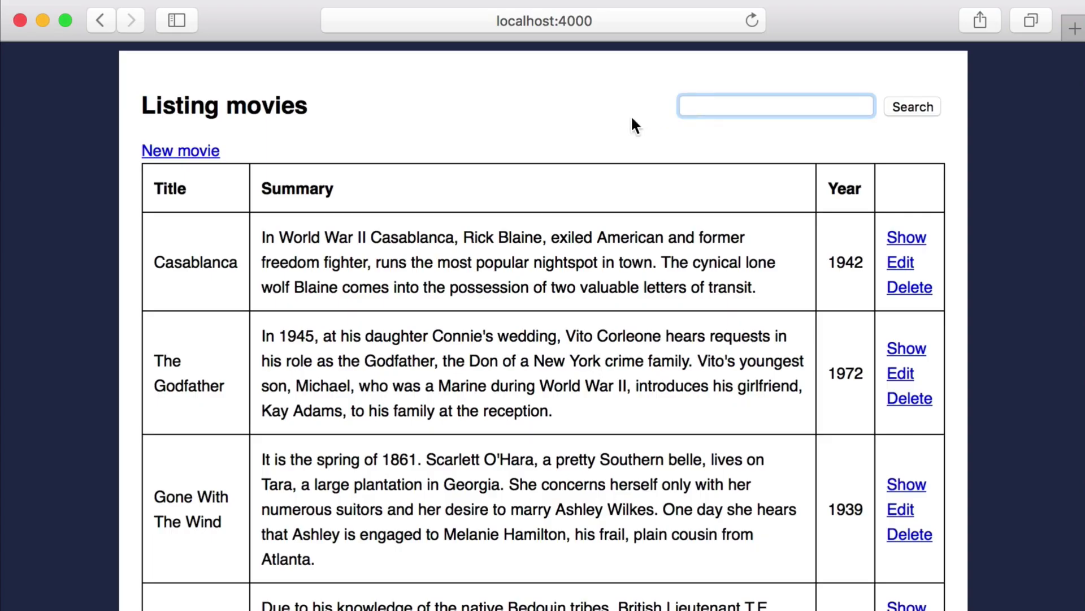
text(godfather)
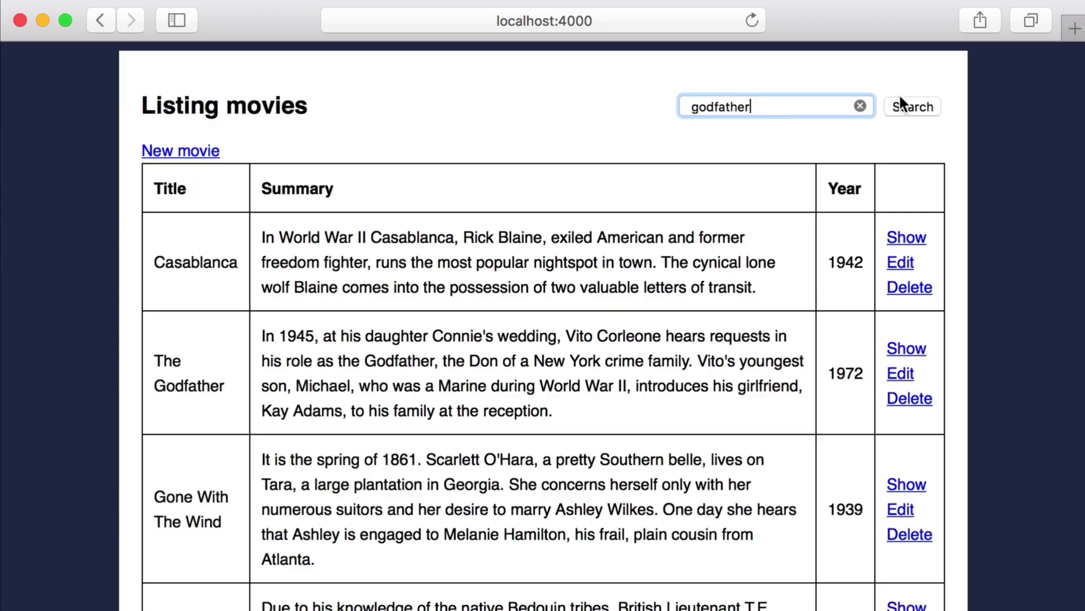
click(912, 106)
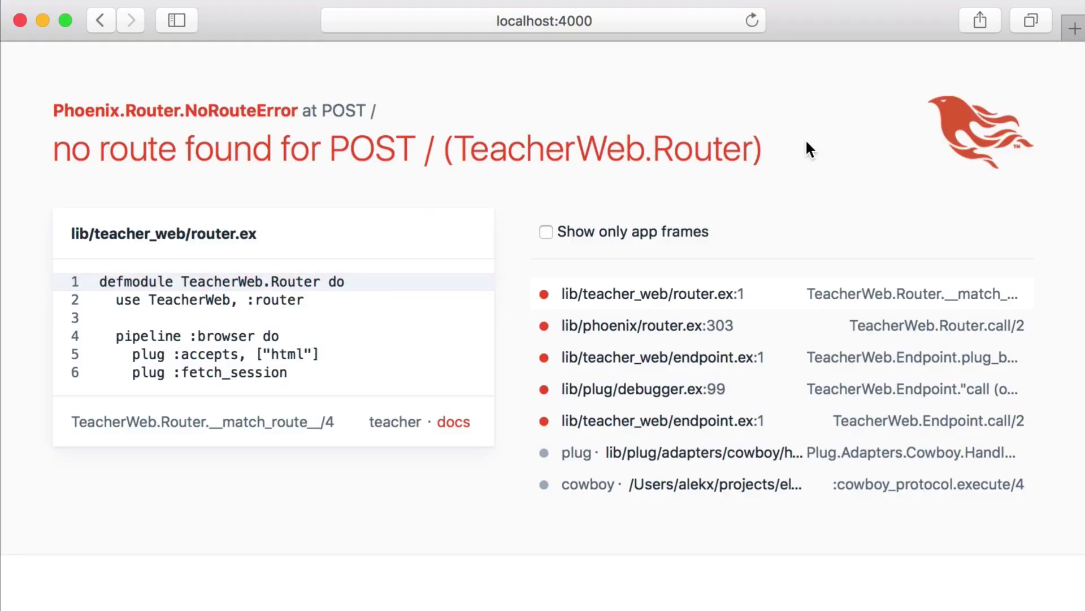
mouse_move(797, 155)
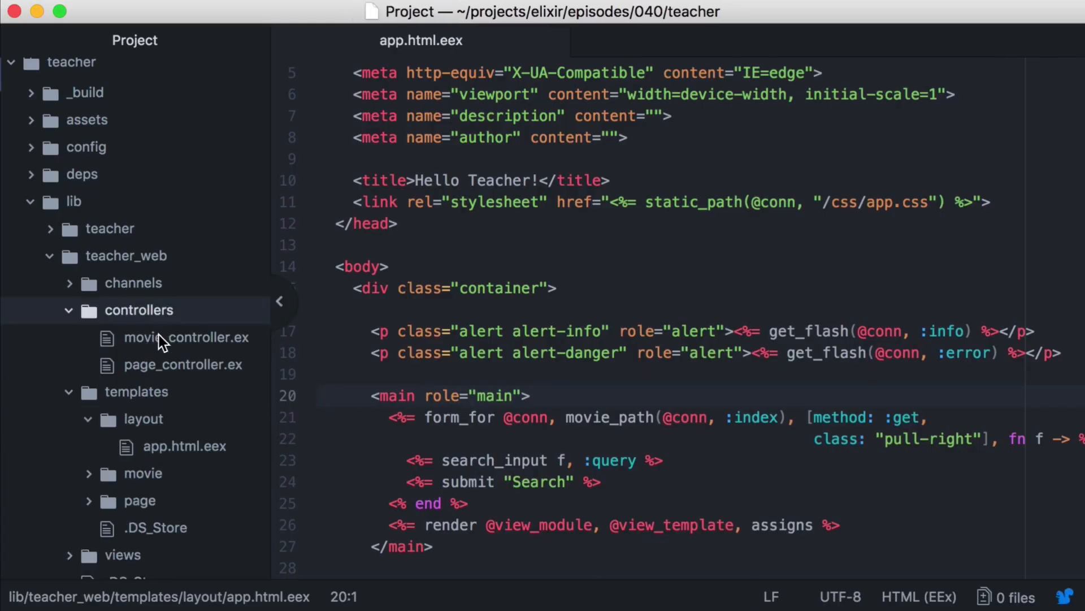
Step: In movie_controller.ex, rename index's _params to params and pass them to Features.list_movies
click(188, 337)
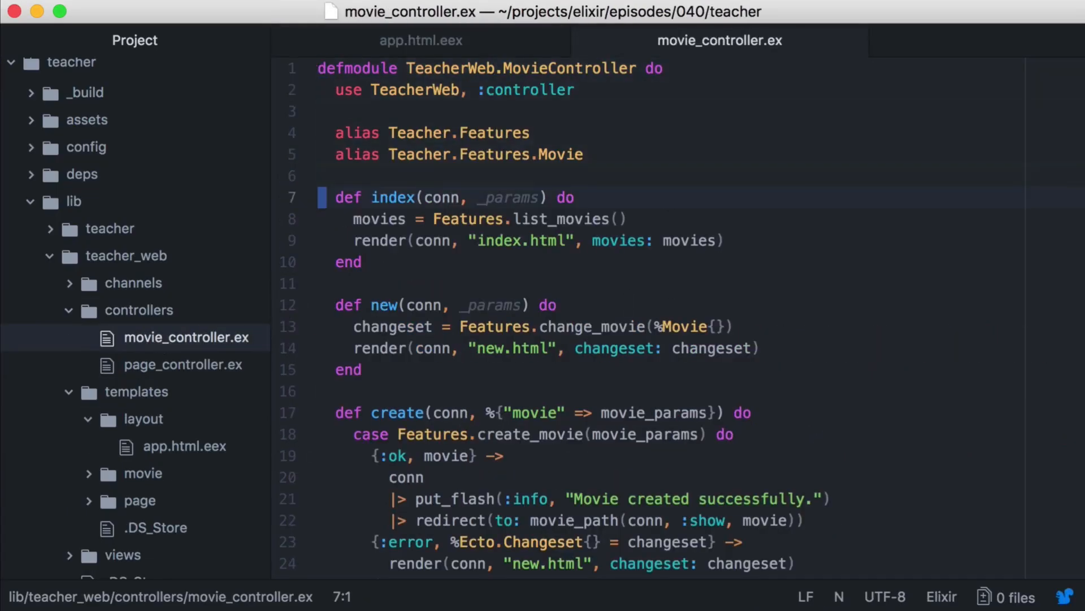
double_click(508, 197)
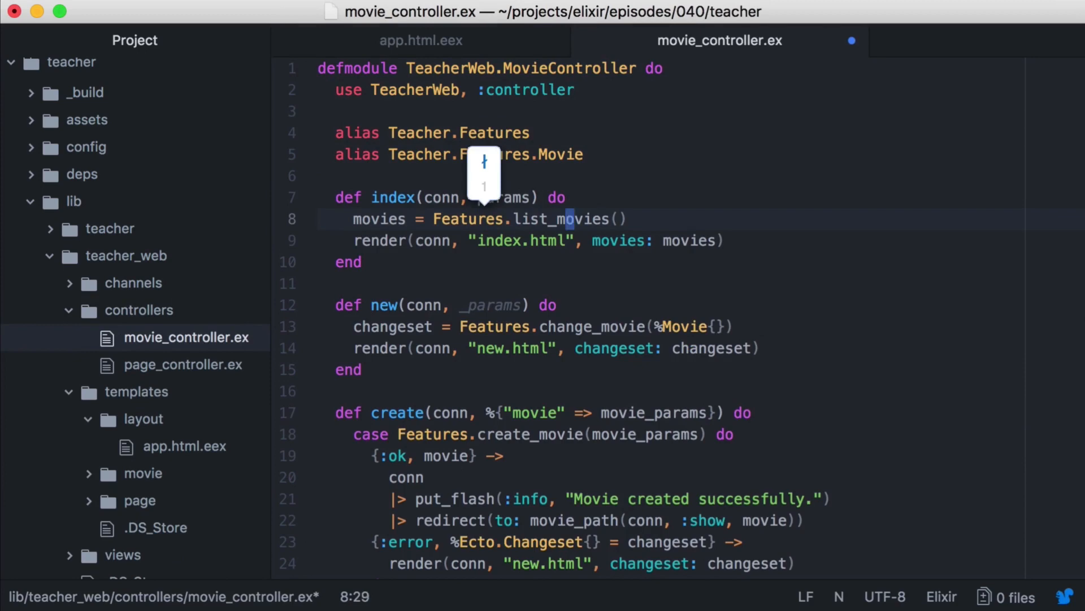
text(params)
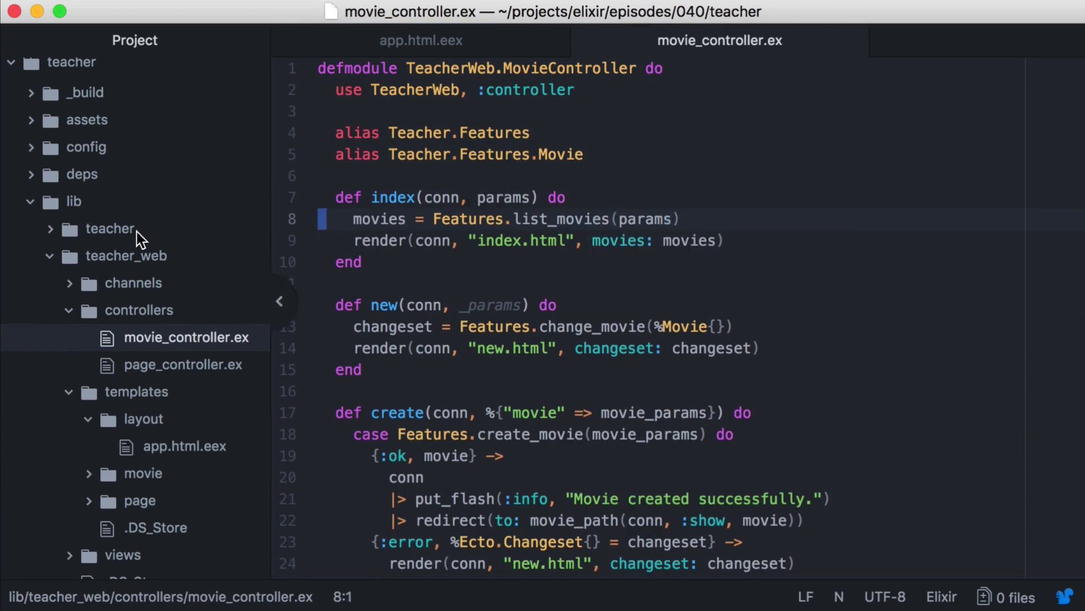
click(160, 283)
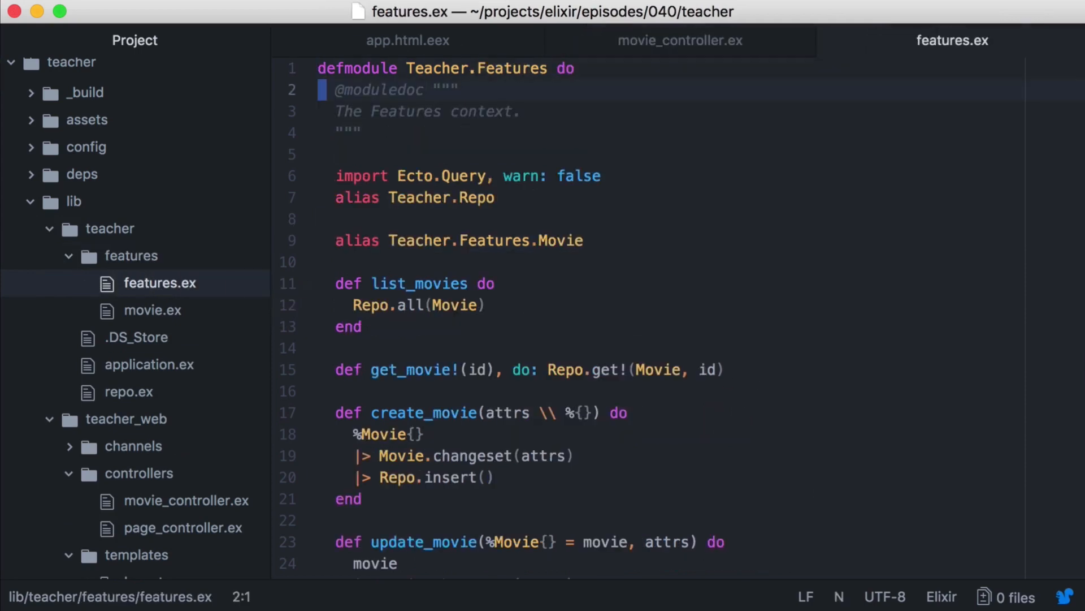
Step: Make list_movies(params) extract search_term with get_in and pipe Movie through Movie.search into Repo.all
double_click(486, 284)
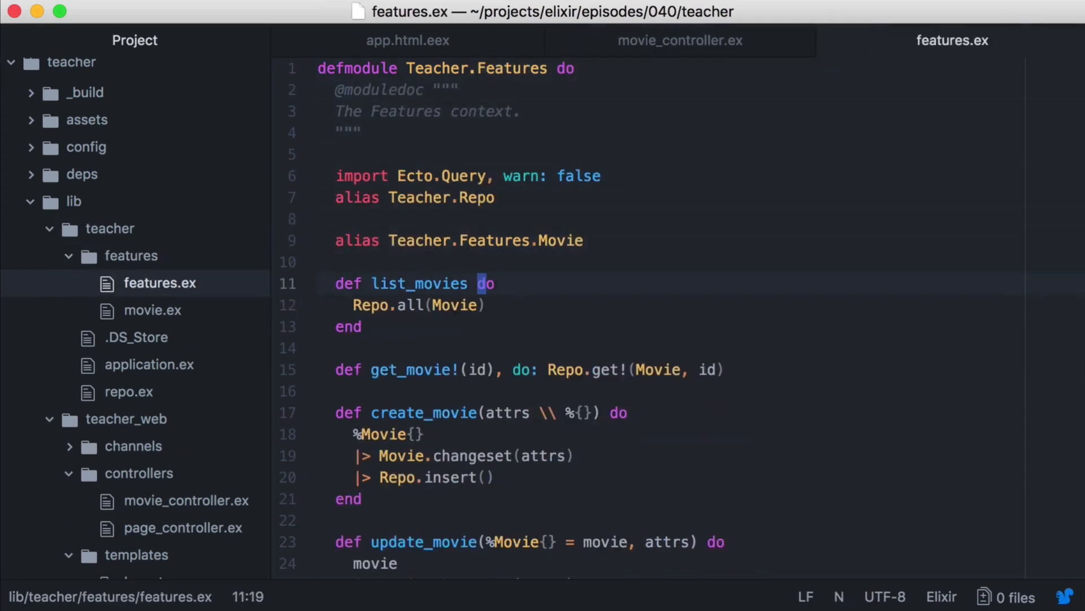
text((params)
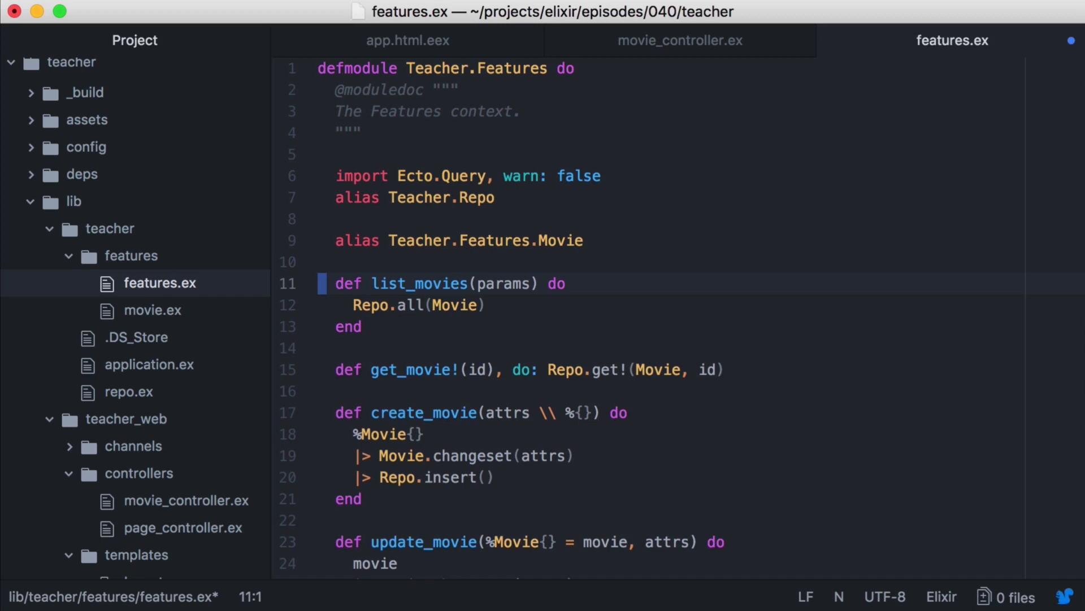
text(search)
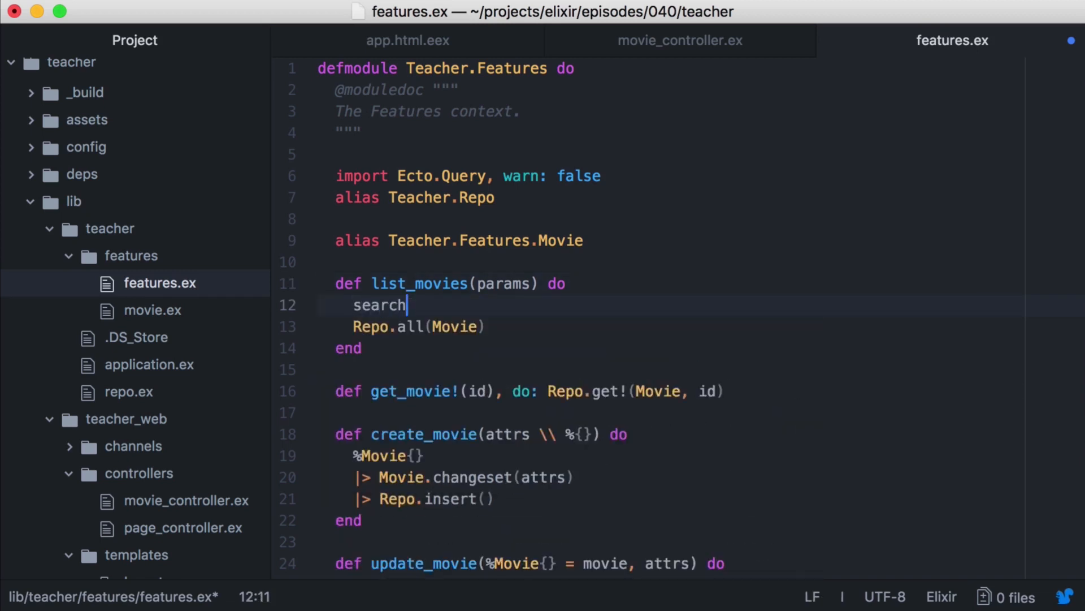
text(_term = get_)
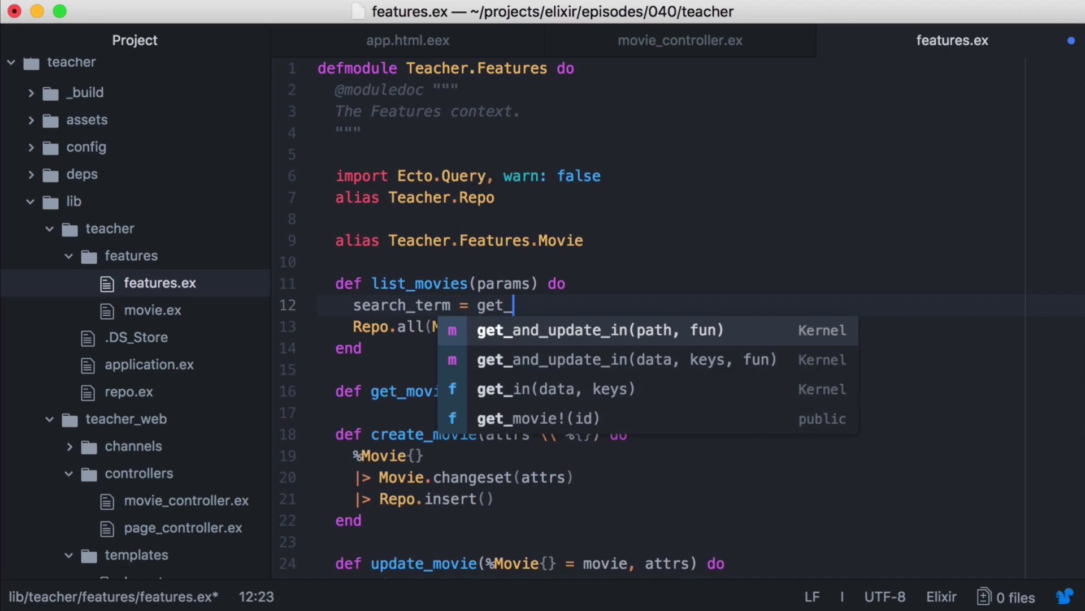
click(555, 389)
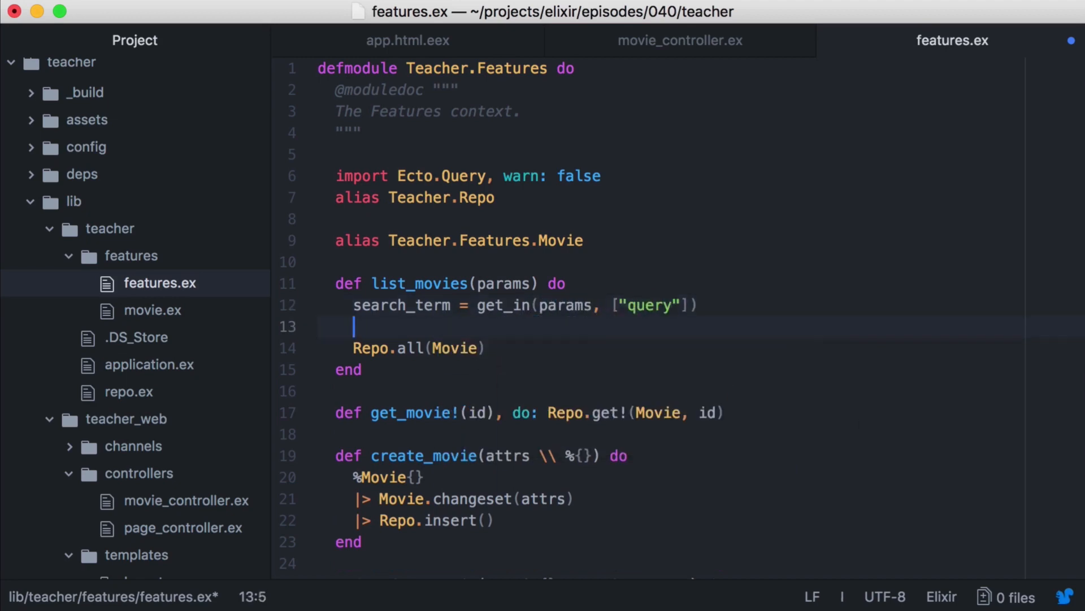
text(Movie)
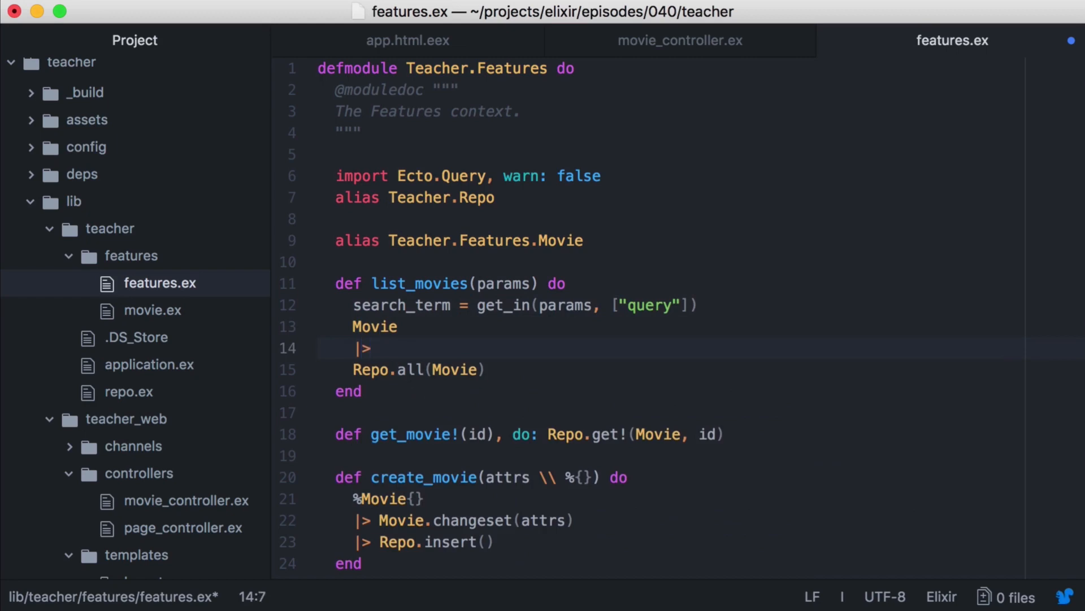
text(Movie.search(search)
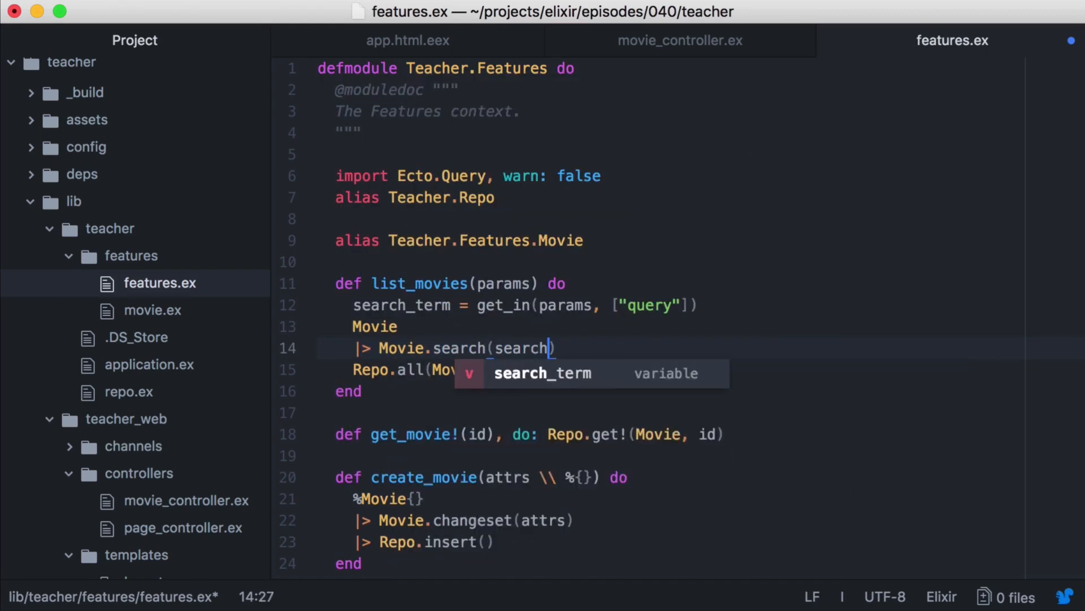
key(enter)
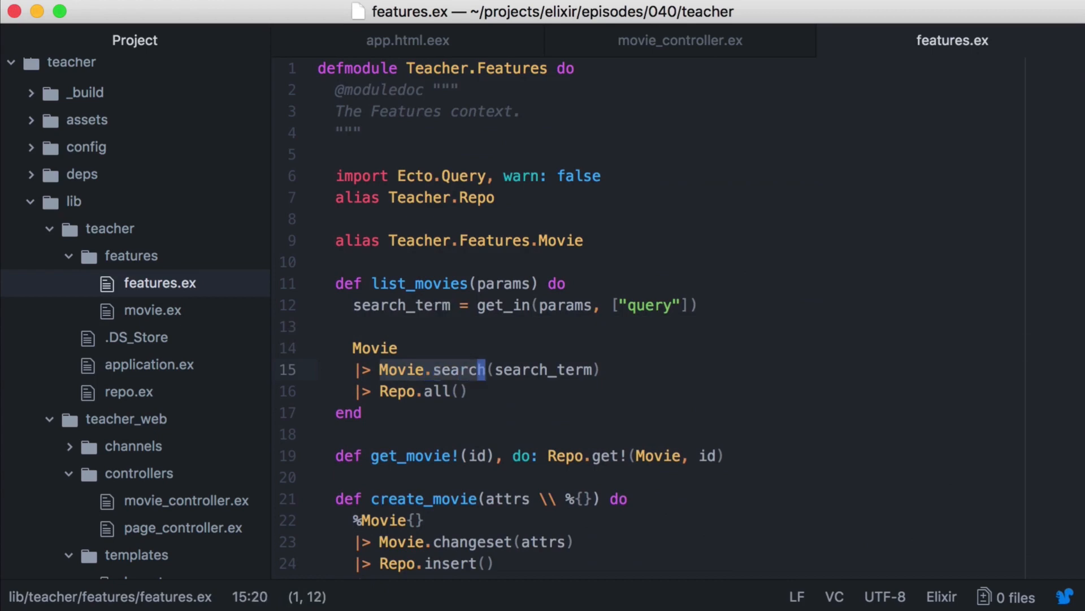
Step: In movie.ex, define an empty search(query, search_term) function
click(152, 309)
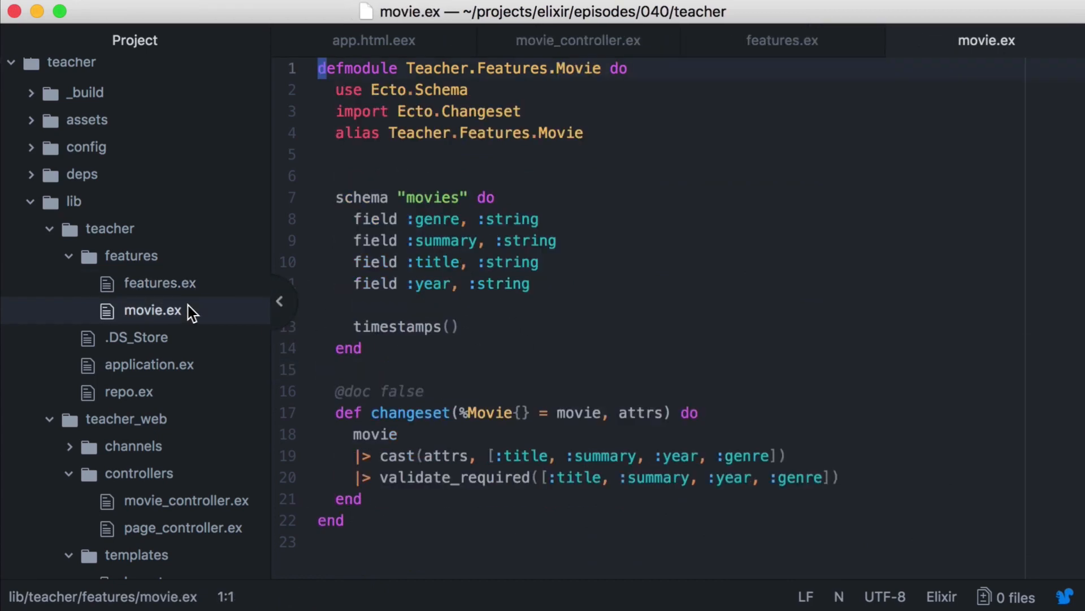
text(def search()
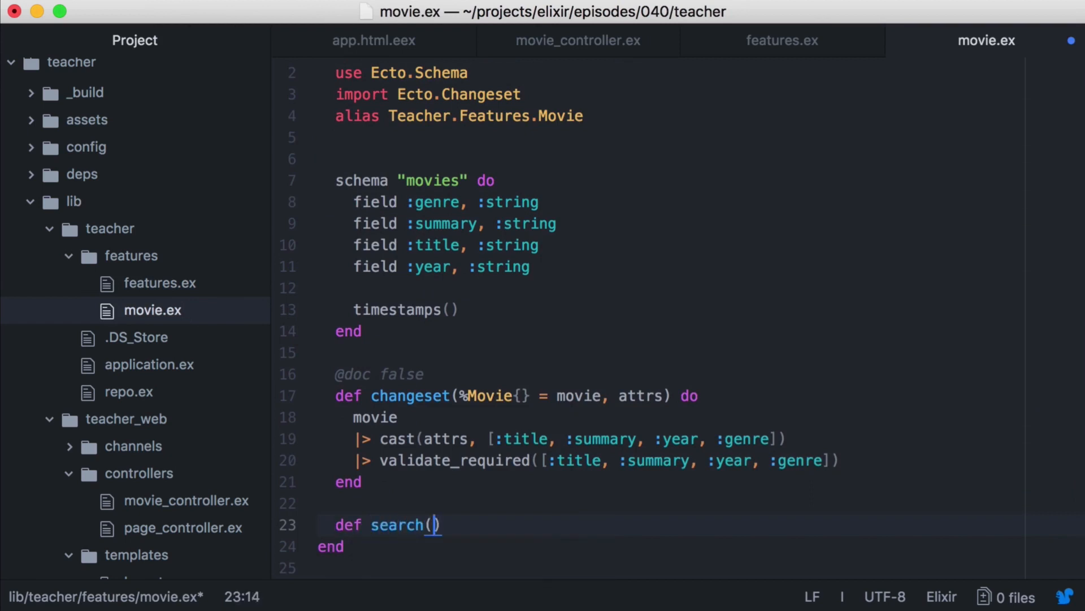
text(query, search)
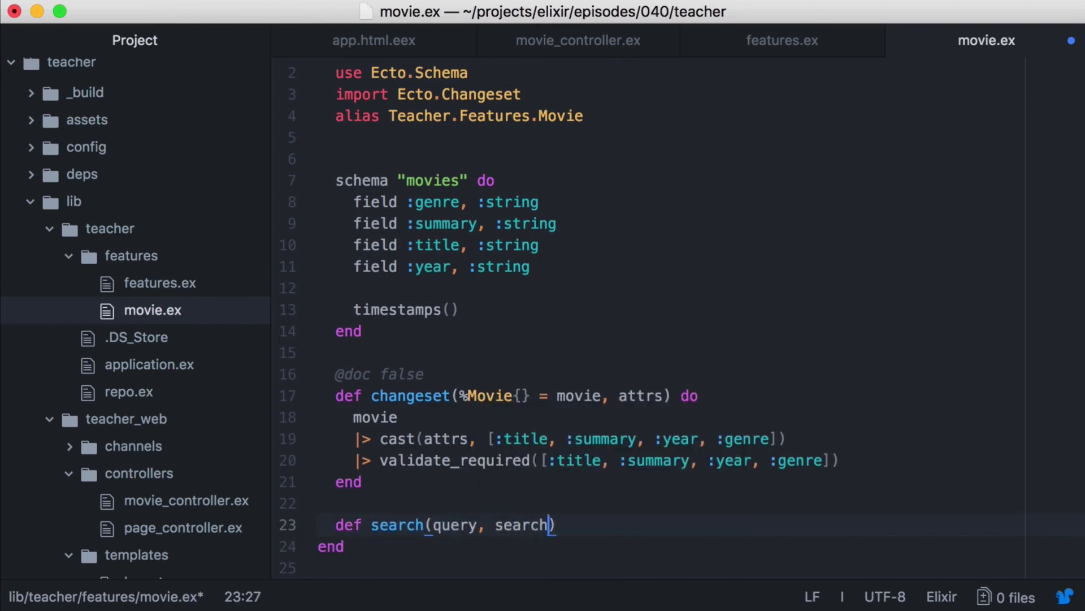
text(_term) do)
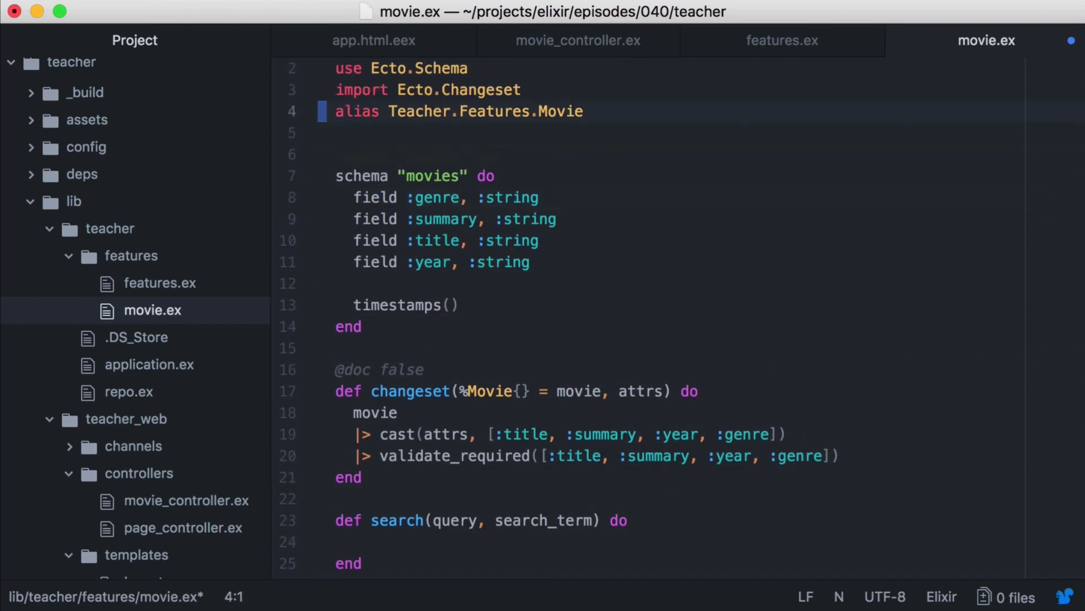
Step: Add import Ecto.Query, only: [from: 2] to movie.ex
text(import)
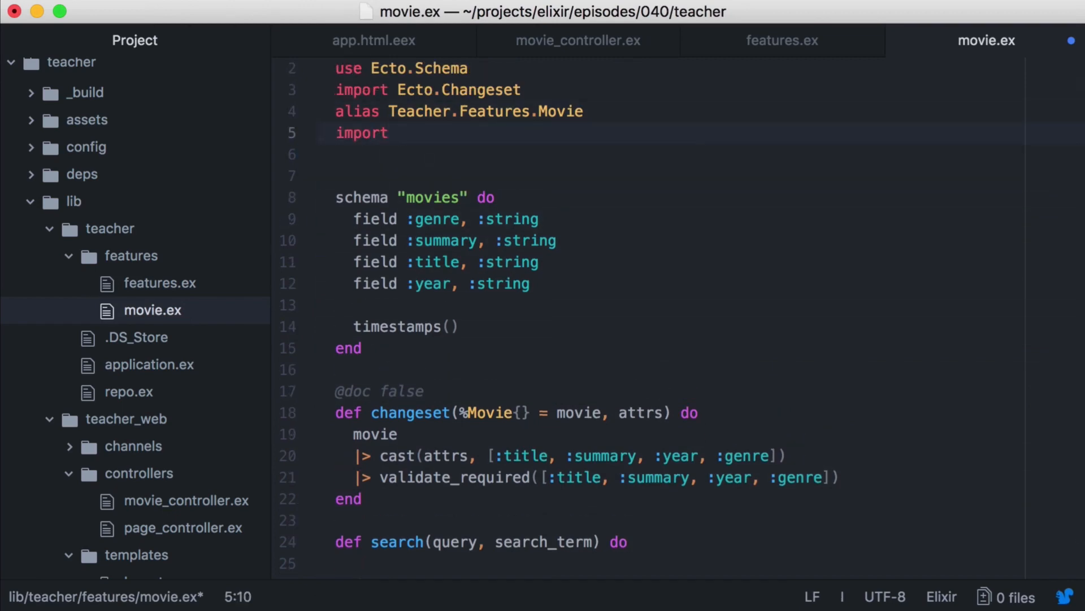
text(Ecto.Query)
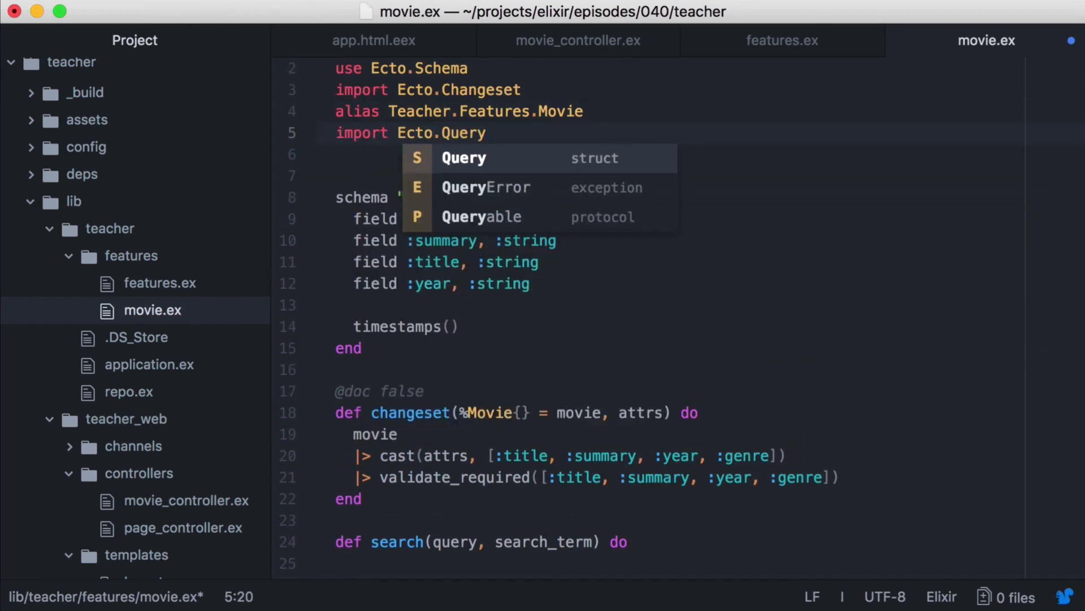
text(, only:)
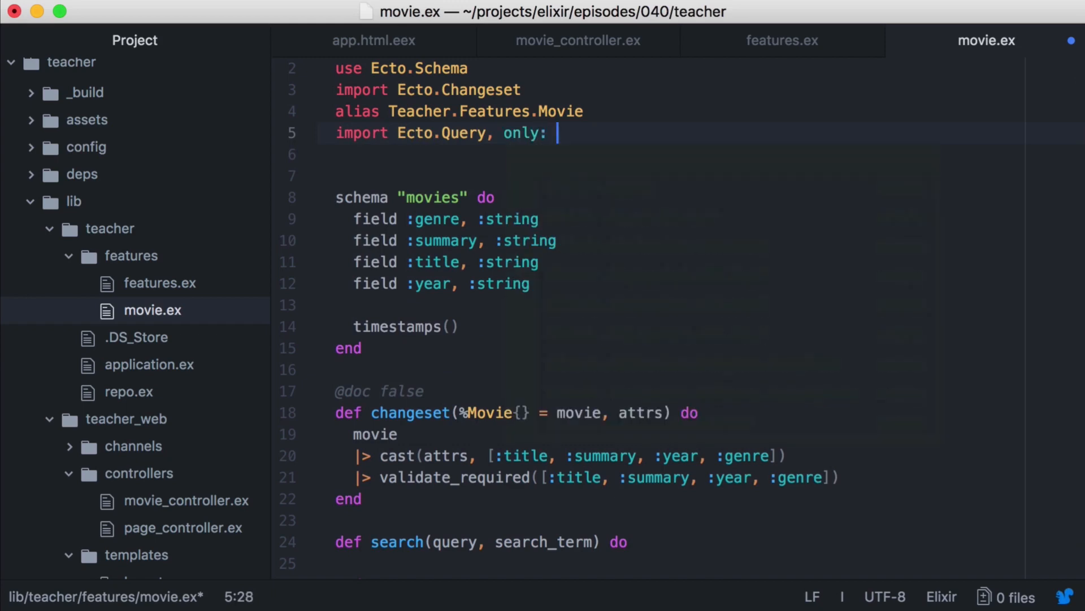
text([from: 2)
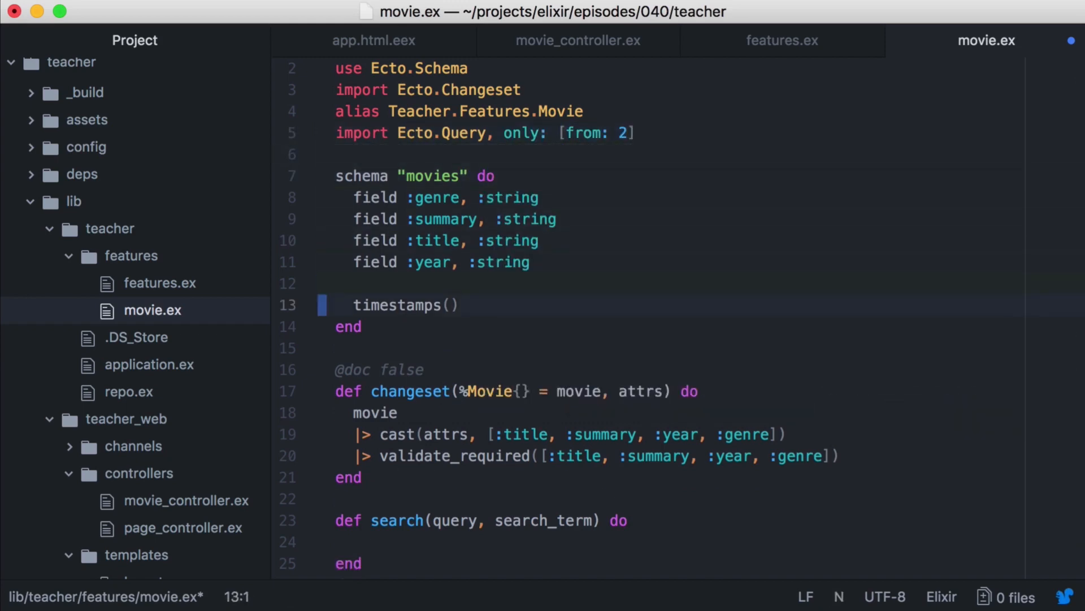
Step: Set wildcard_search to "%#{search_term}%" inside the search function
text(wildcard)
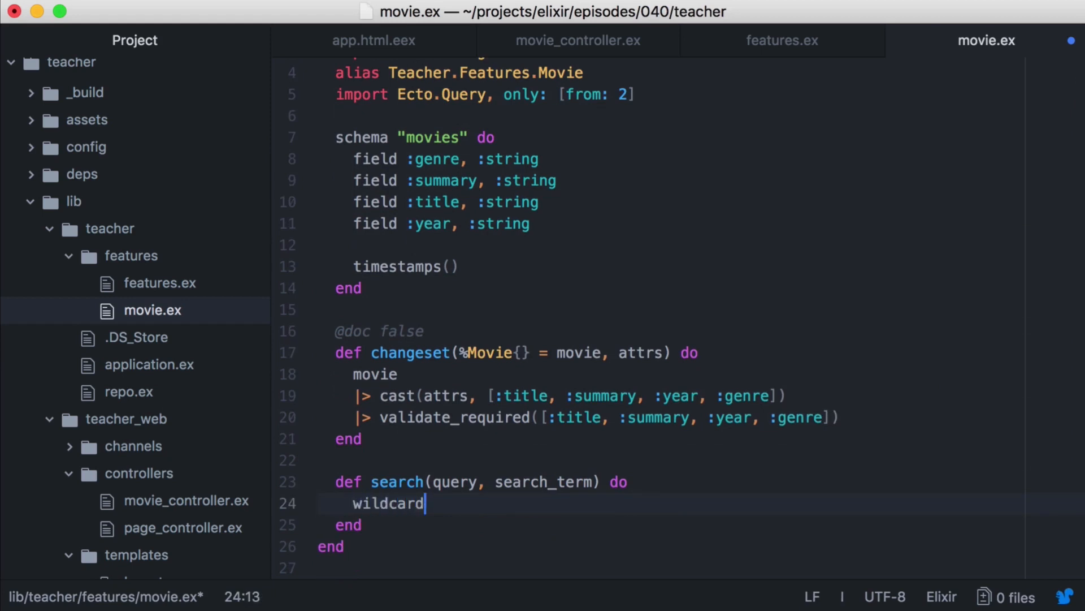
text(_search = "")
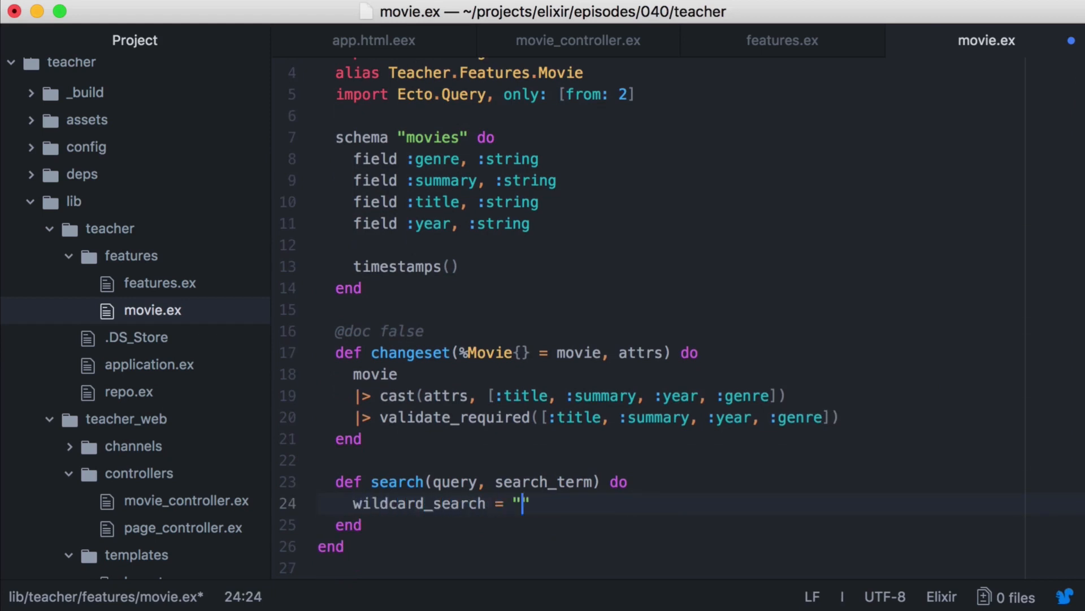
text(%#{search_term})
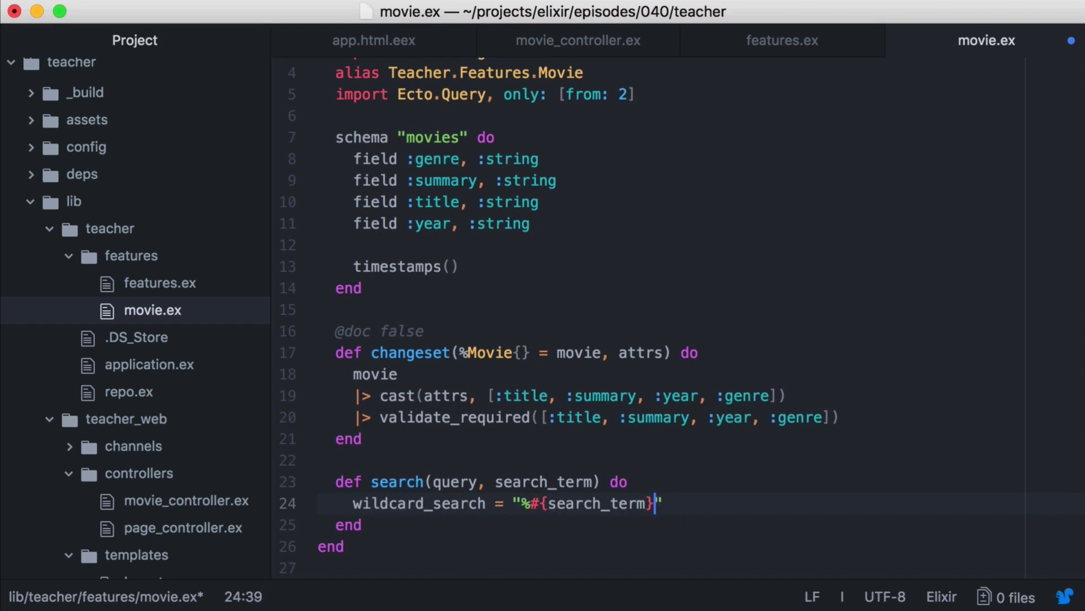
text(%)
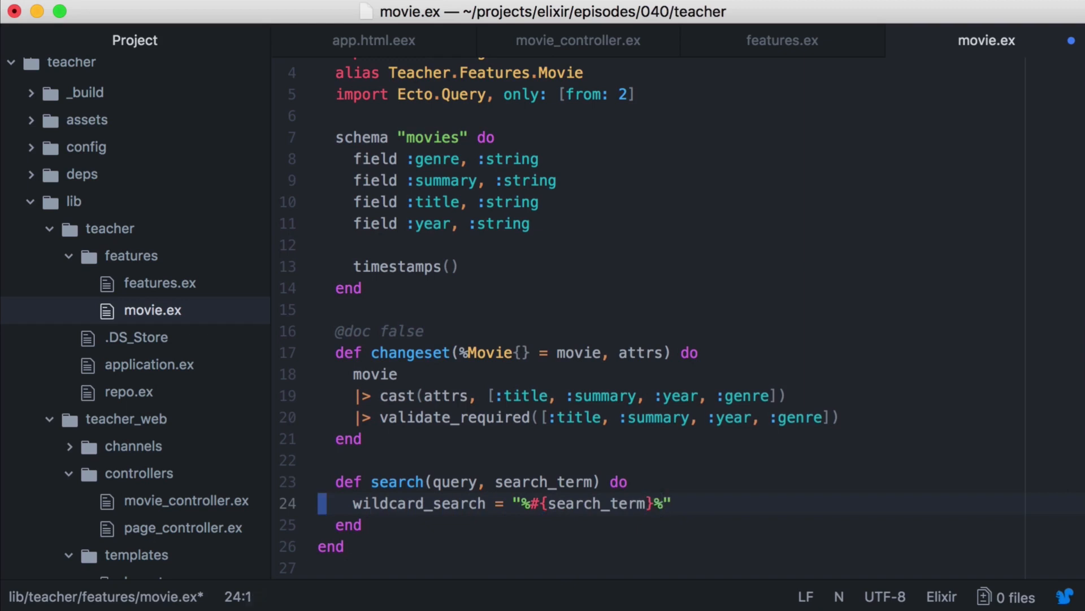
Step: Start the query from movie in query, where: ilike(movie.title, ...)
text(f)
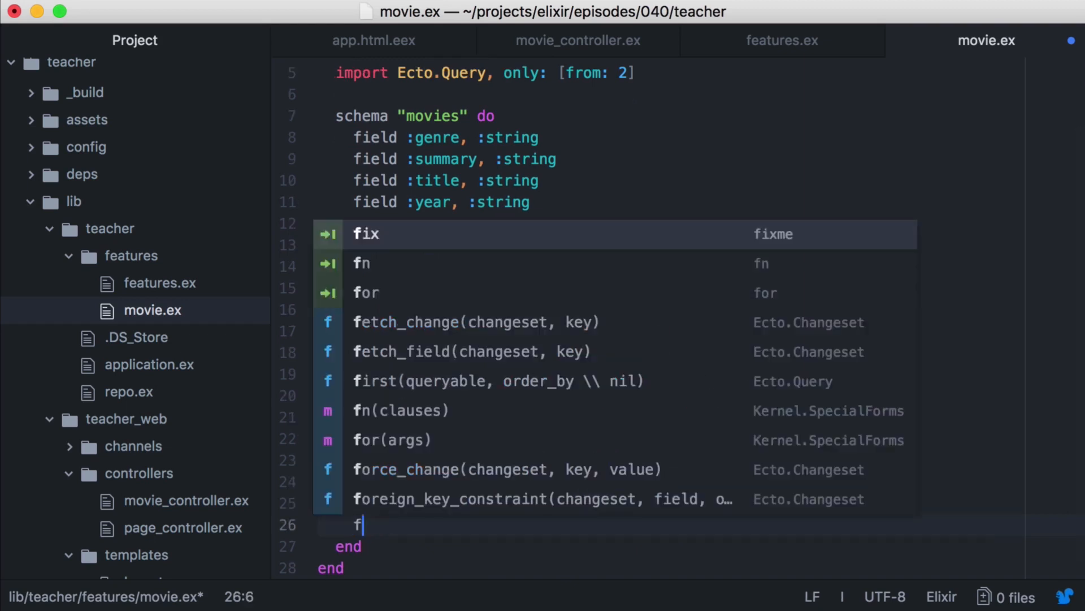
text(rom movie in)
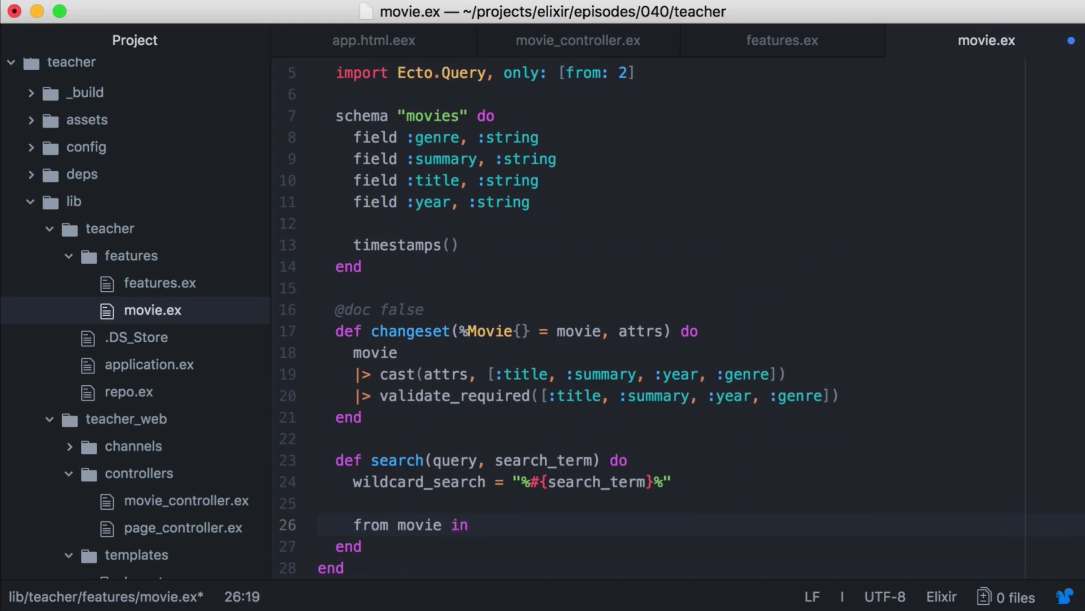
text(query,)
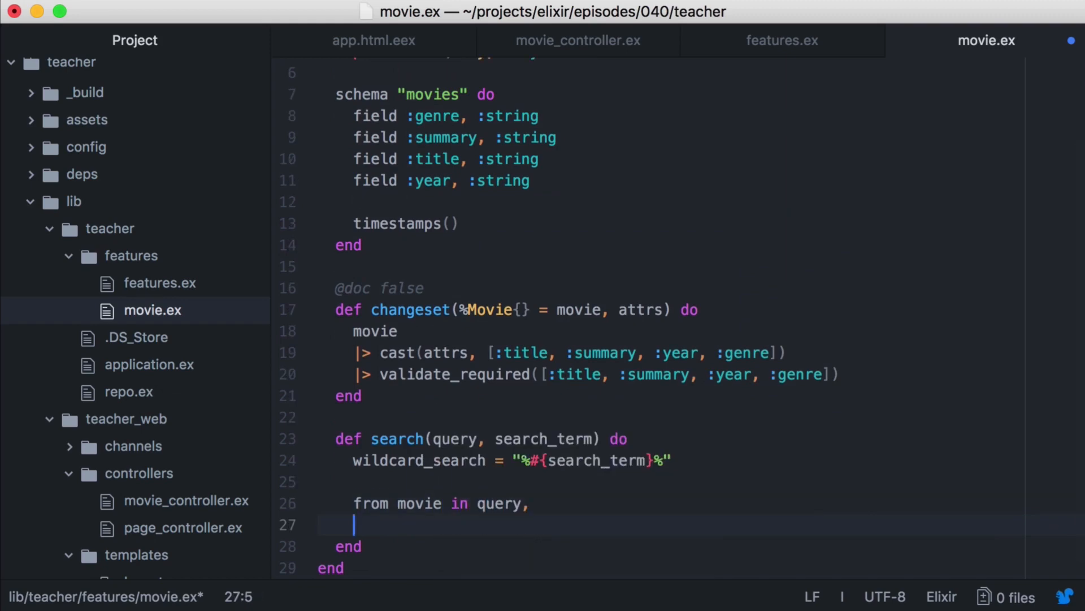
text(where:)
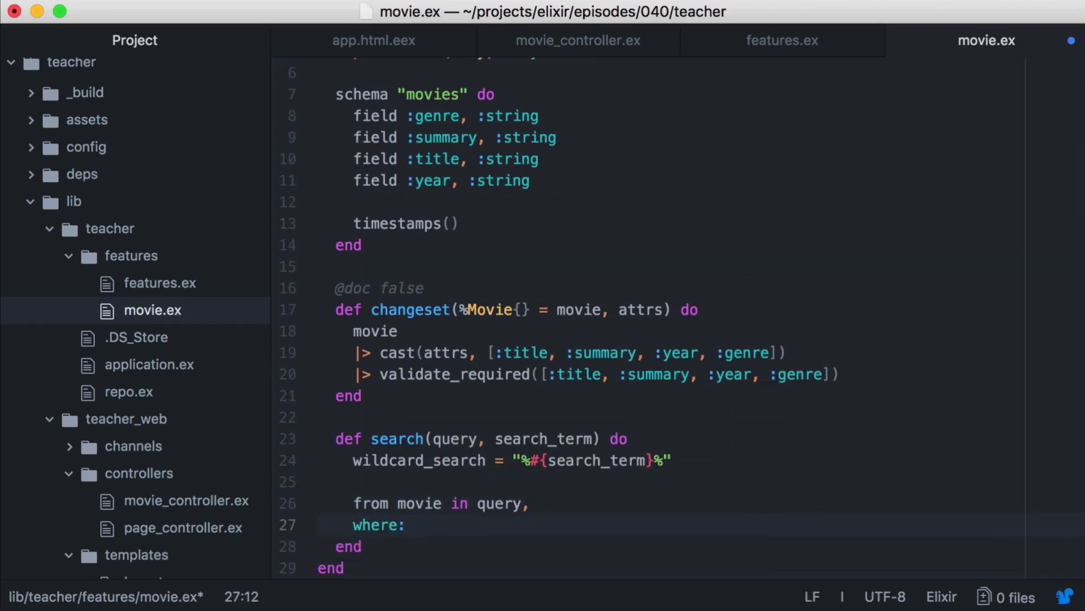
text(ilike())
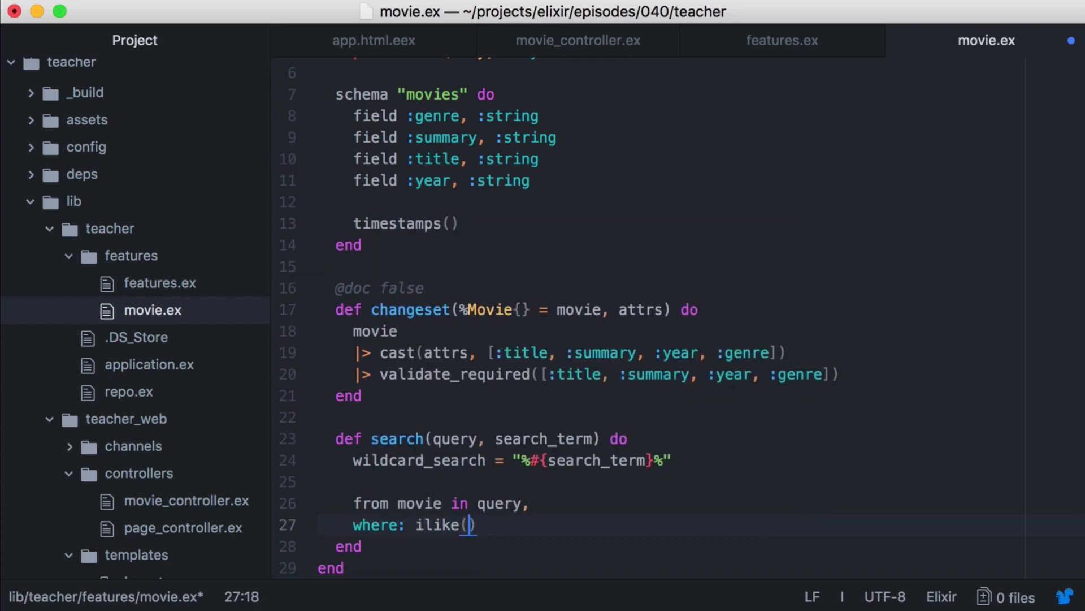
text(movie.t)
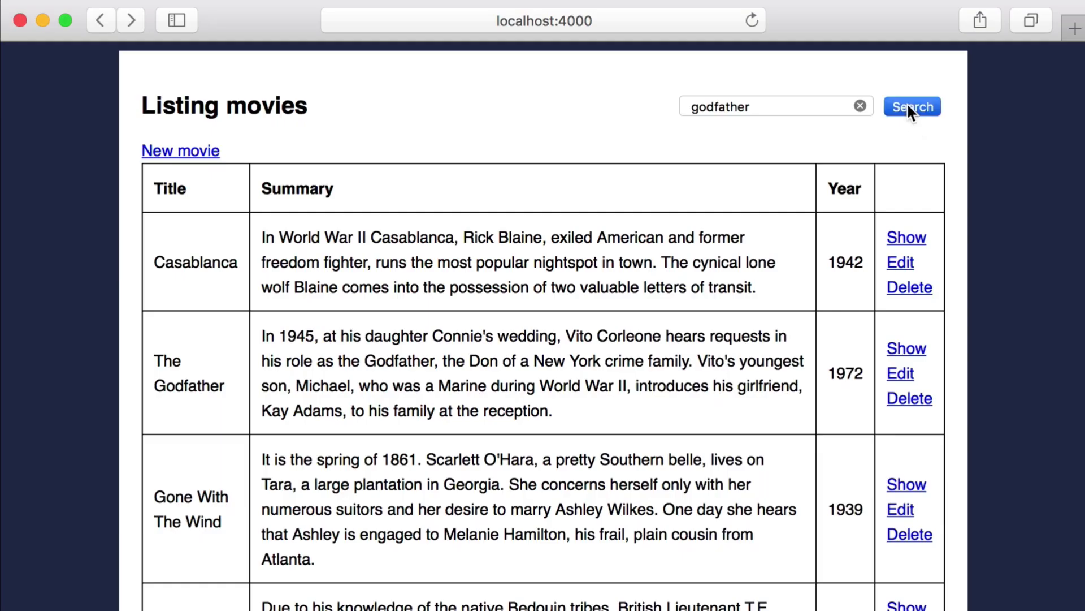
Step: Search godfather and GODFATHER, both listing only The Godfather, then search wicked witch
click(911, 107)
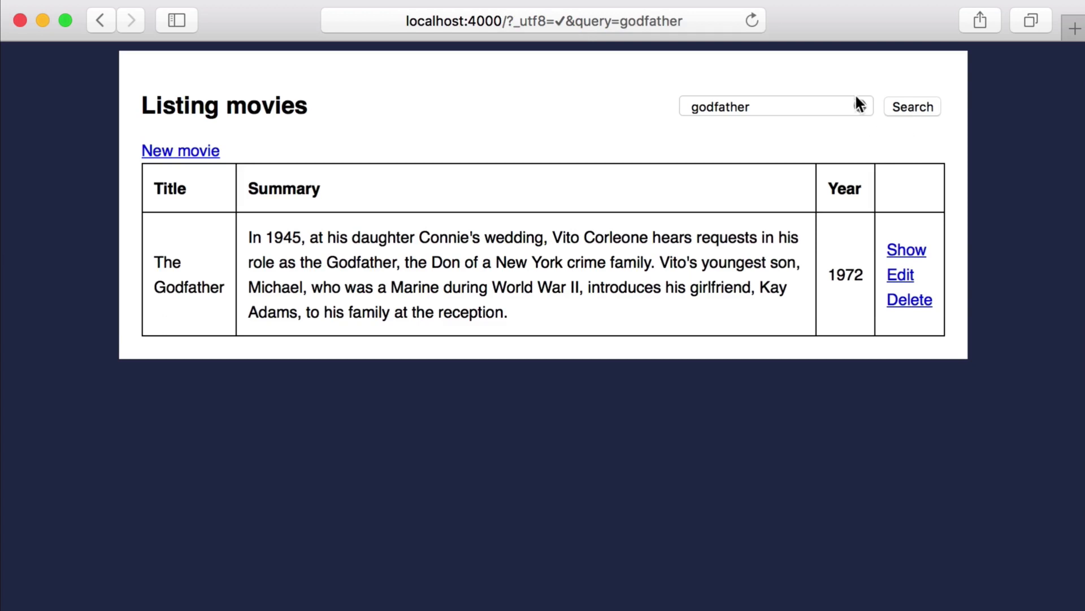
click(775, 105)
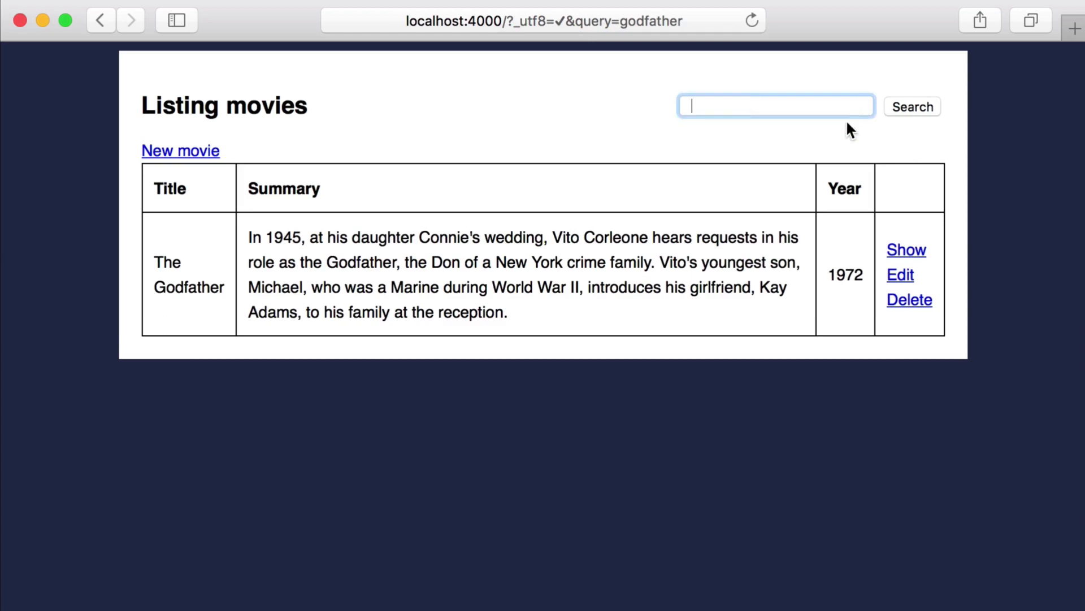
text(GODFATHER)
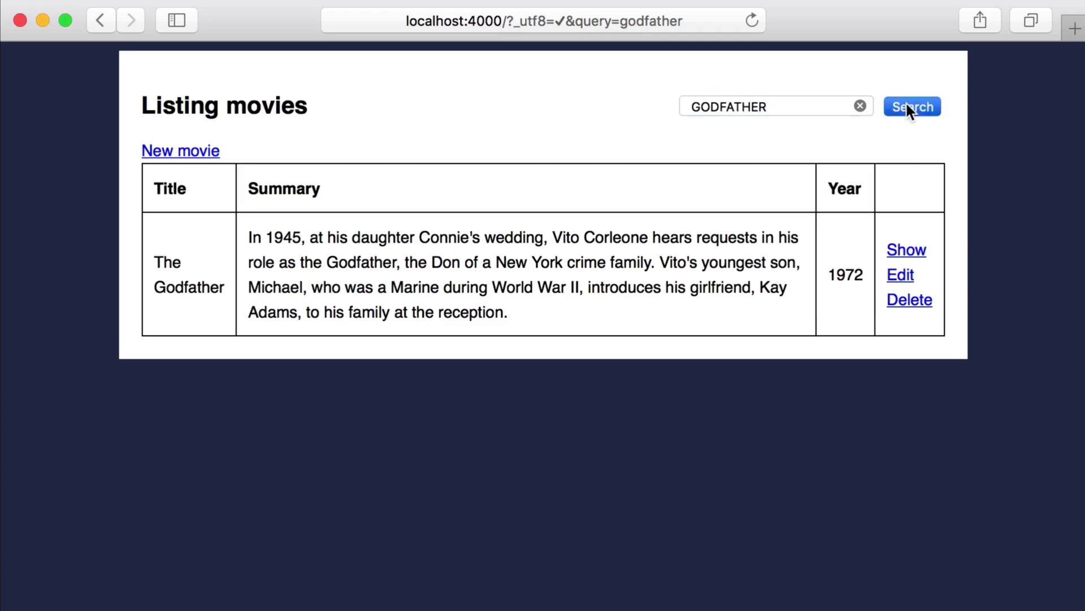
click(912, 107)
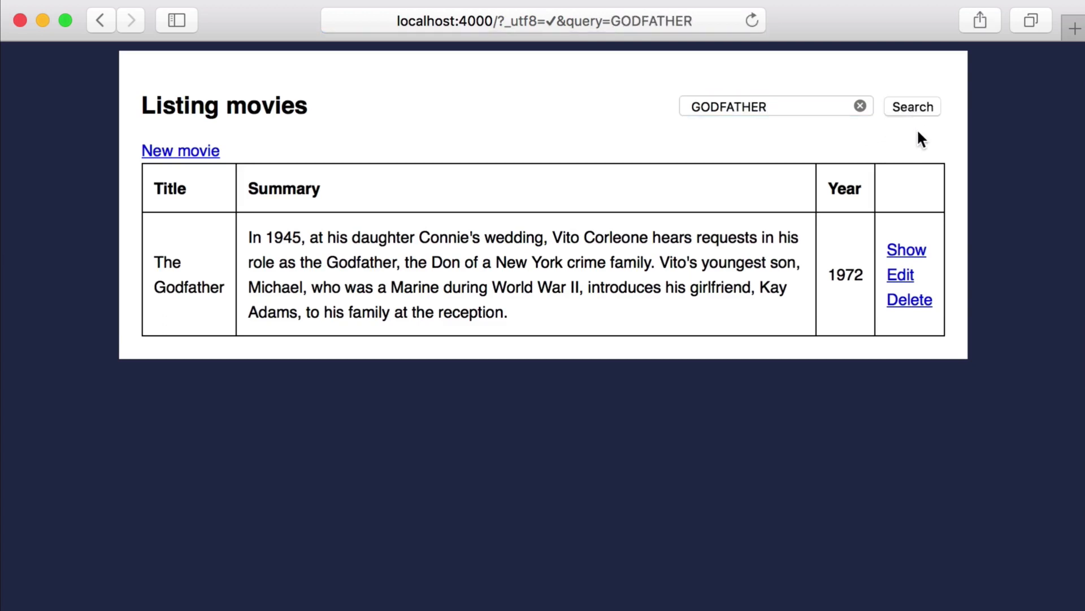
text(wicked witch)
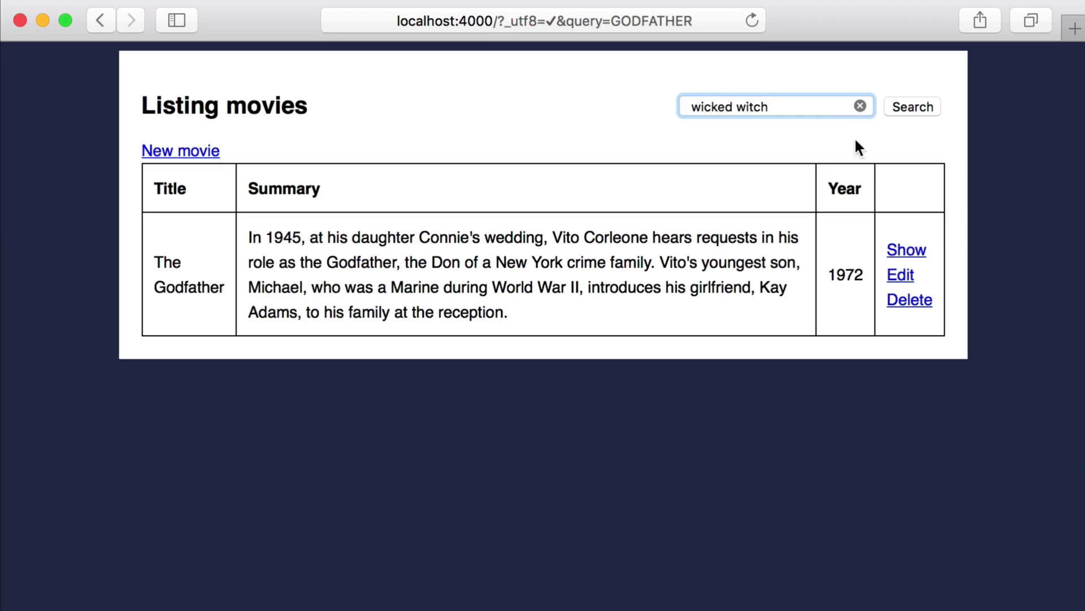
click(912, 106)
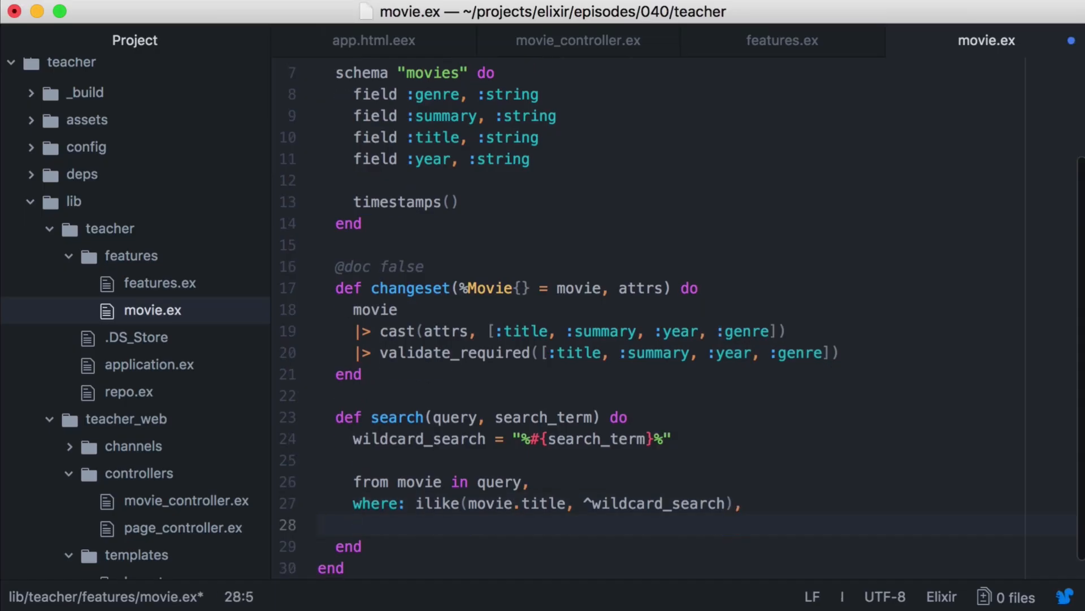
Step: Add or_where: ilike(movie.summary, ^wildcard_search) to the search query
text(or_where:)
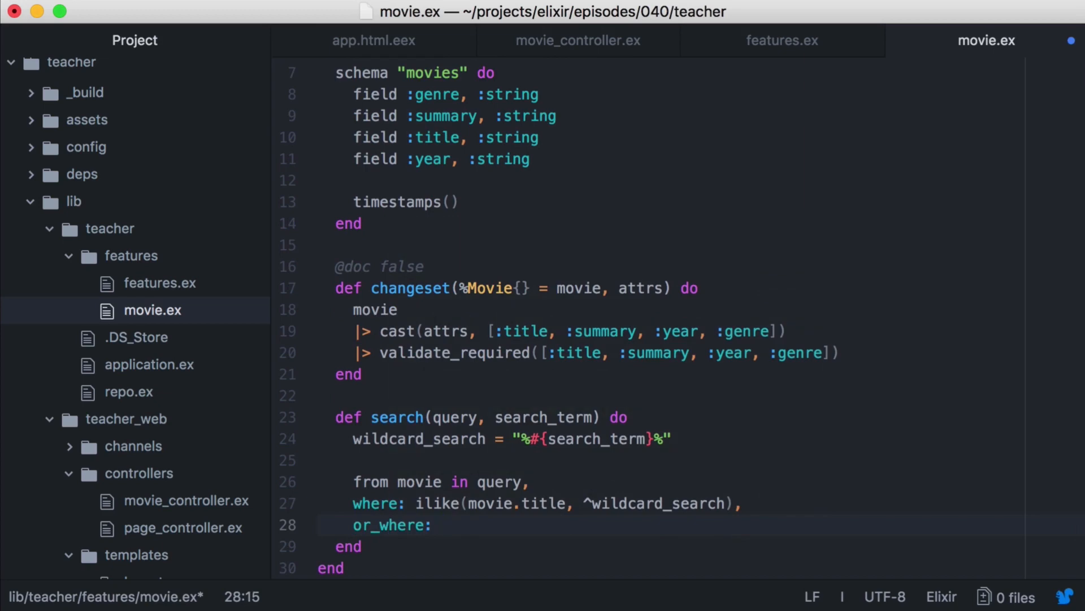
text(ilike(movie.su)
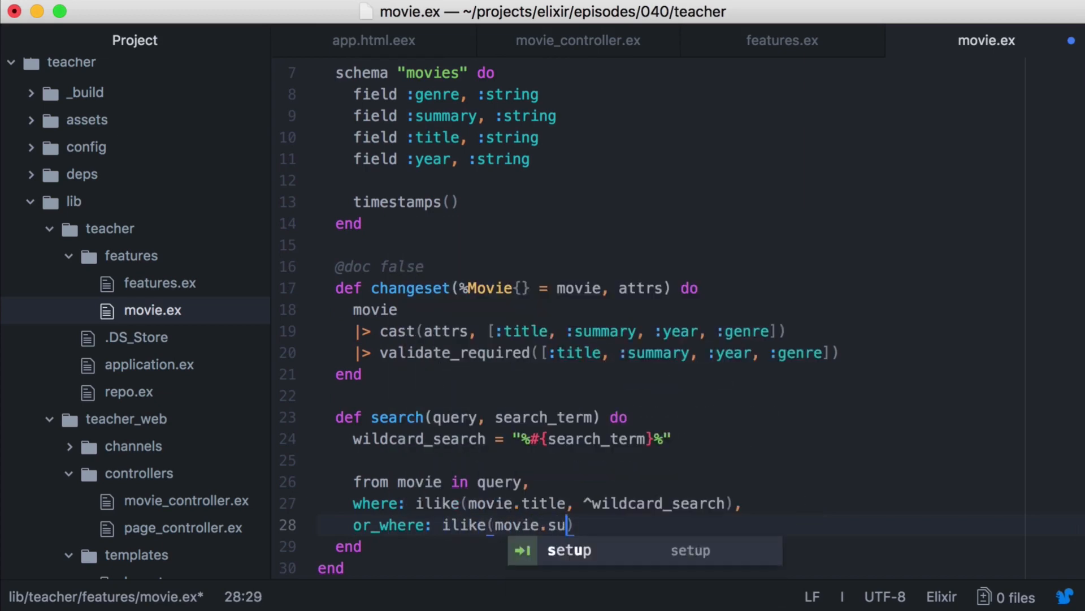
text(mmary, ^wildcard_search))
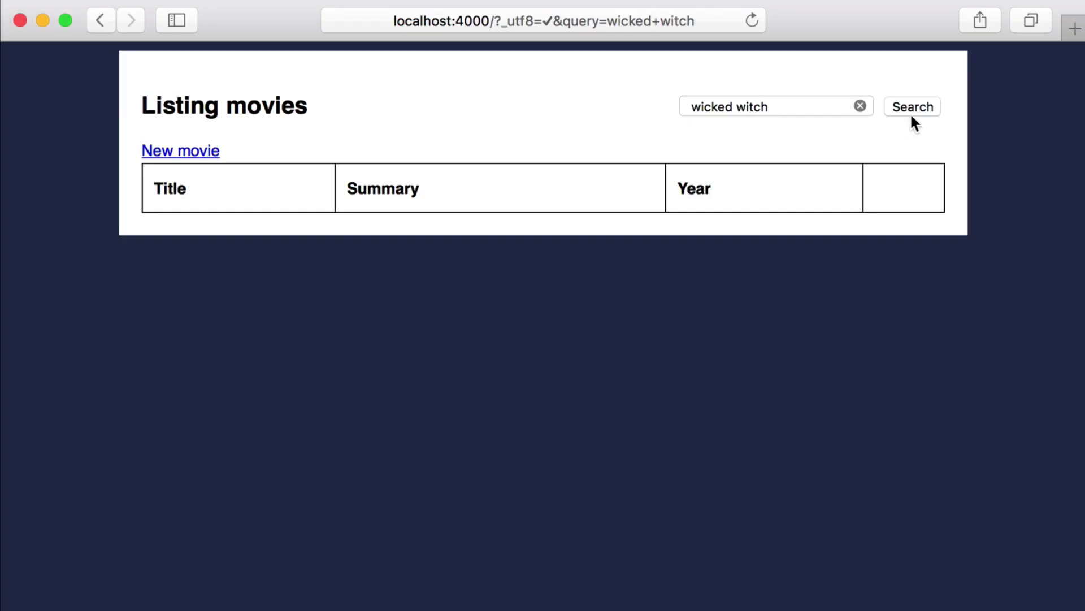
Step: Rerun the wicked witch search, which now returns The Wizard Of Oz
click(912, 106)
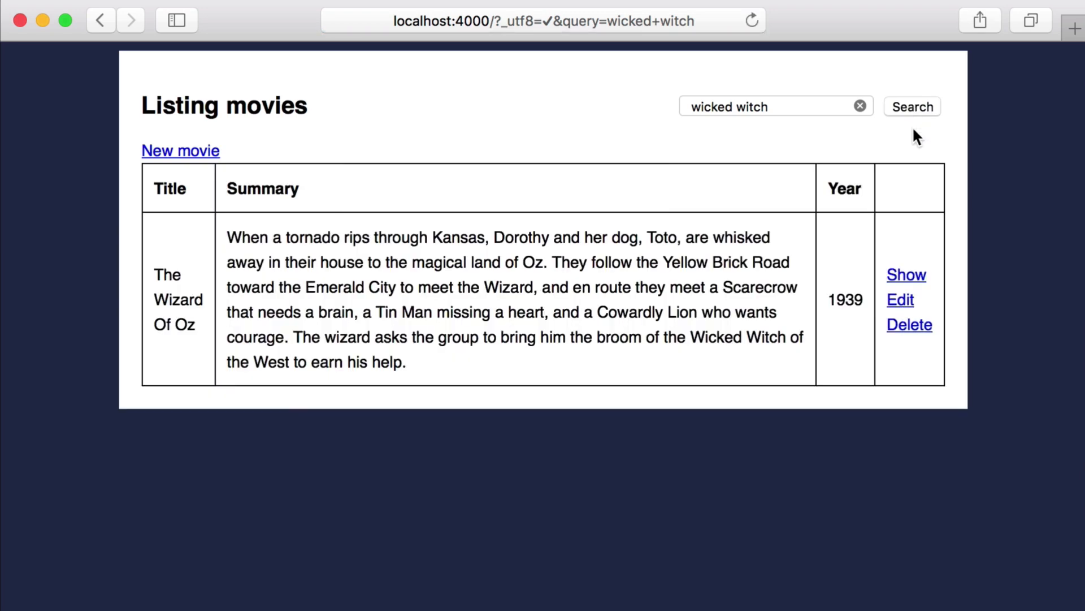